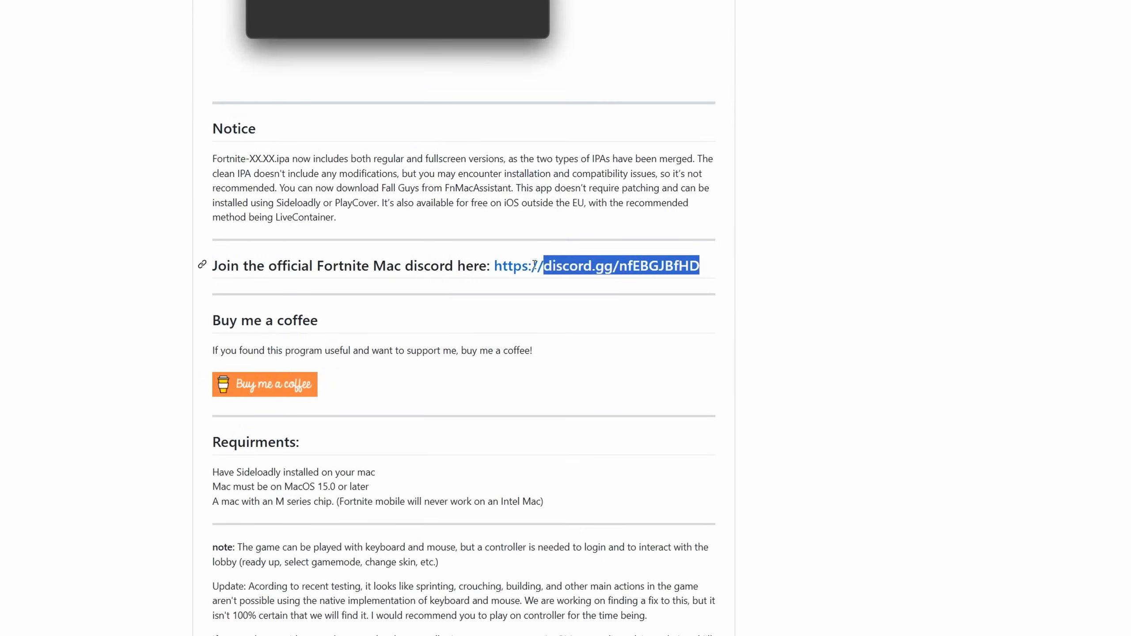
Follow the README's orange 'Buy me a coffee' badge to the creator's donation page
click(619, 265)
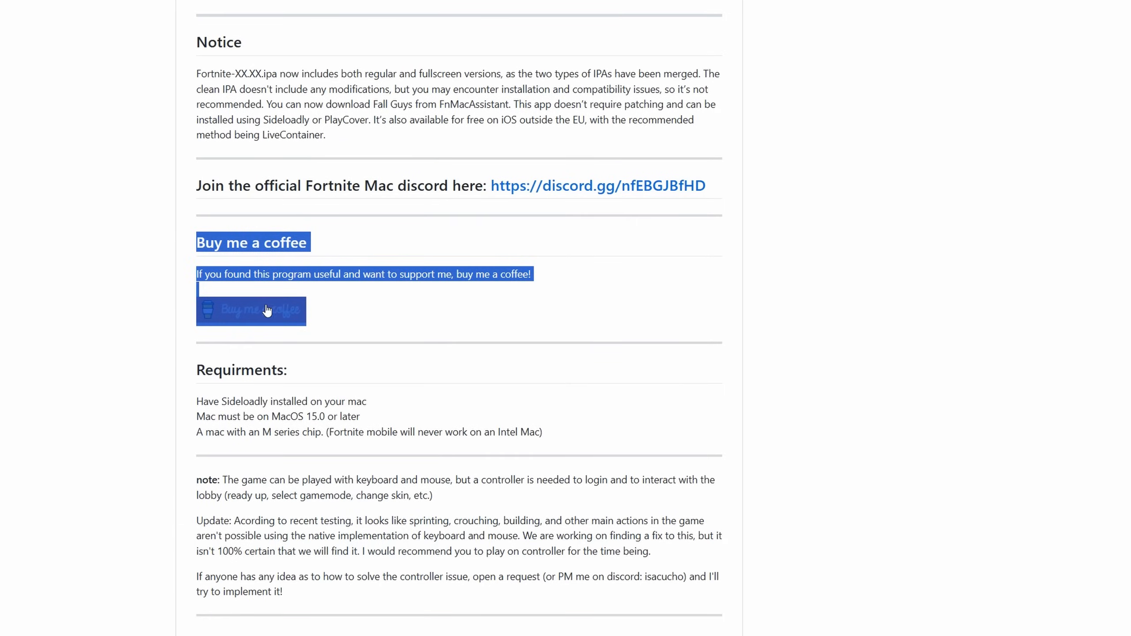
click(250, 311)
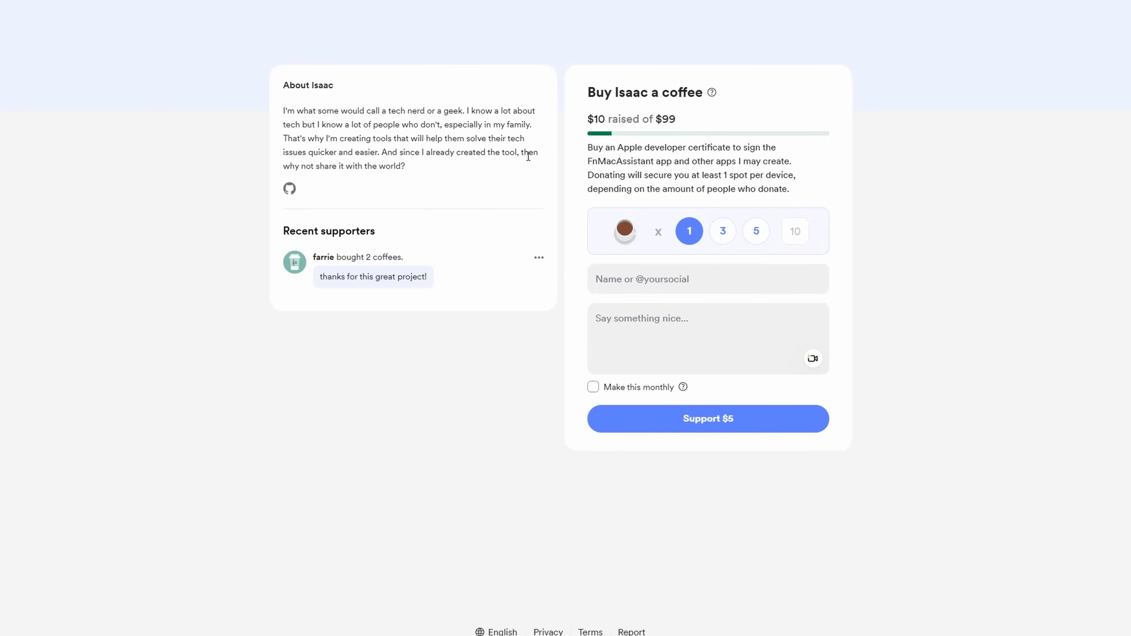
mouse_move(902, 192)
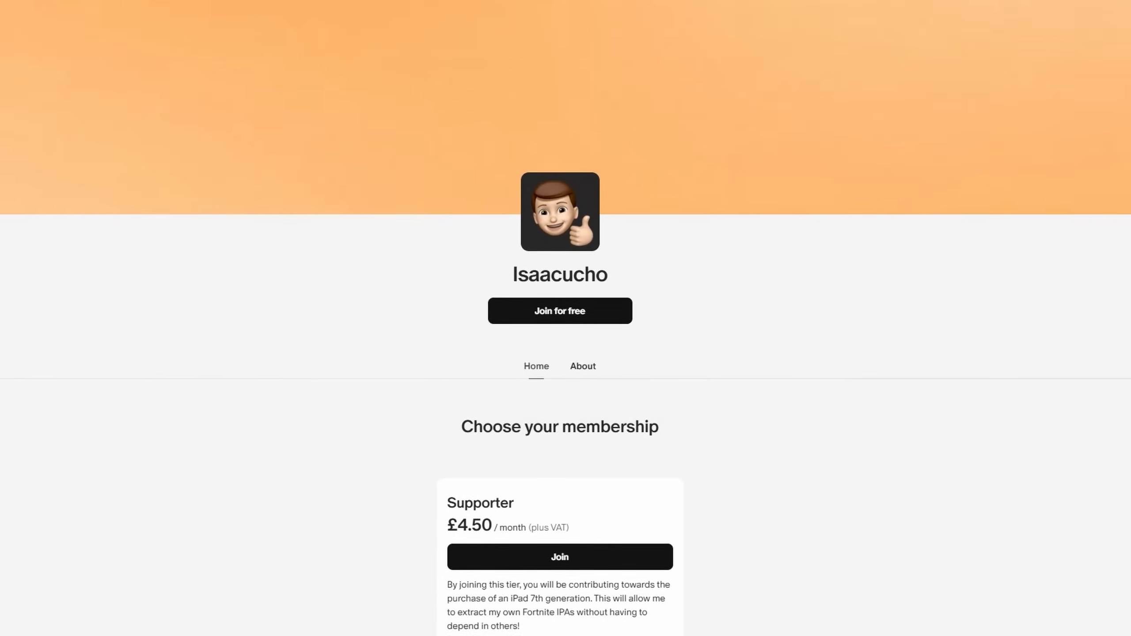
Scroll past the Supporter tier and show the creator's About section on Patreon
scroll(down, 3)
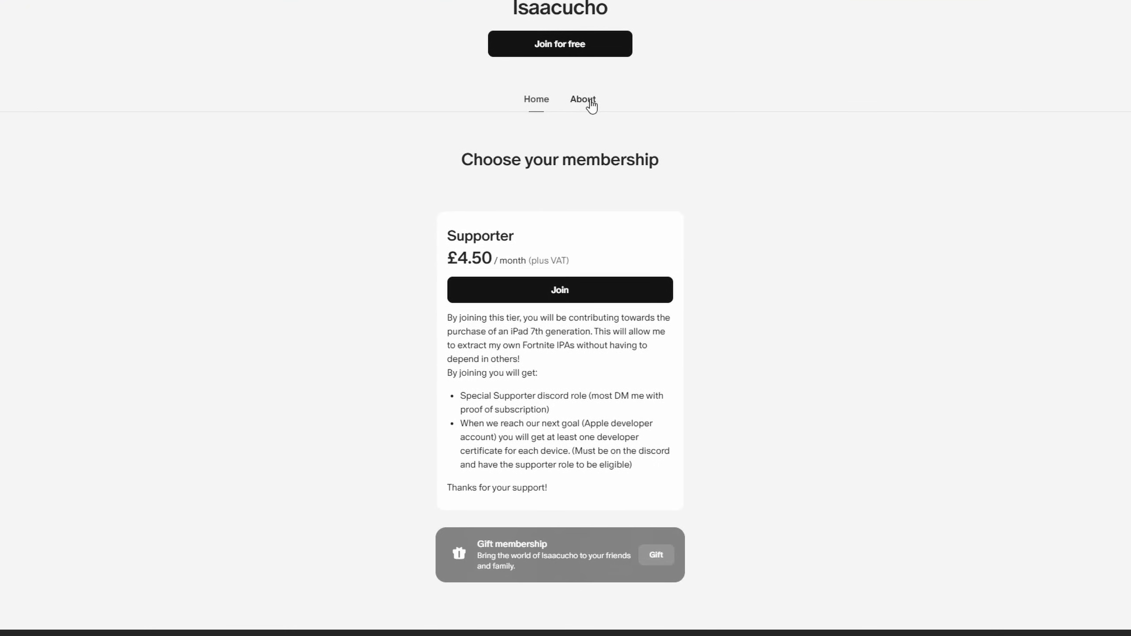
click(582, 99)
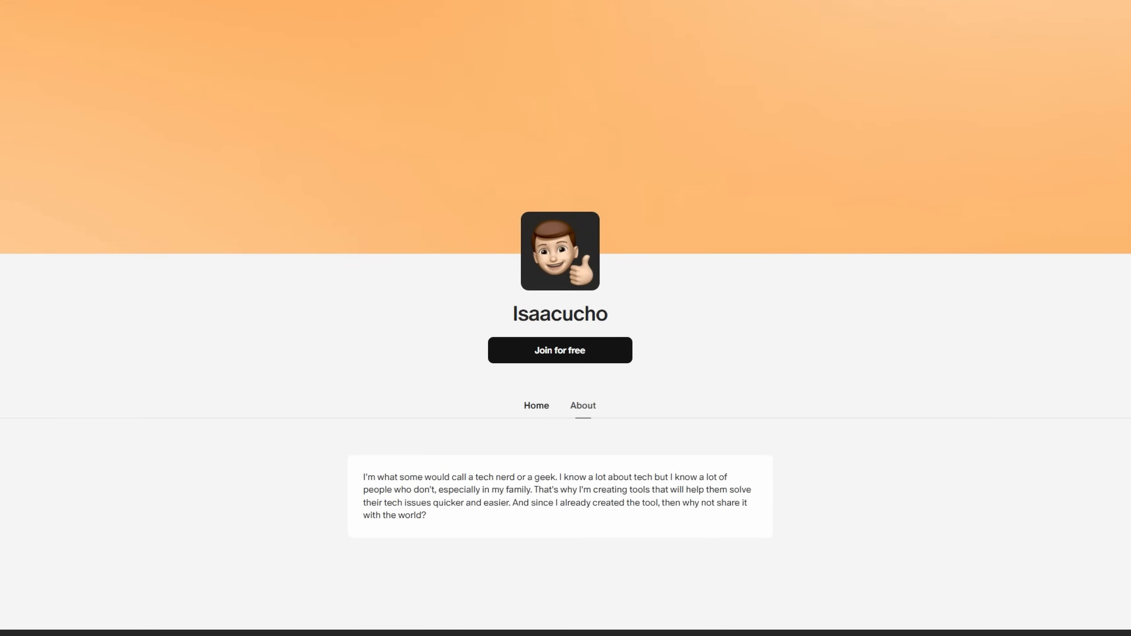